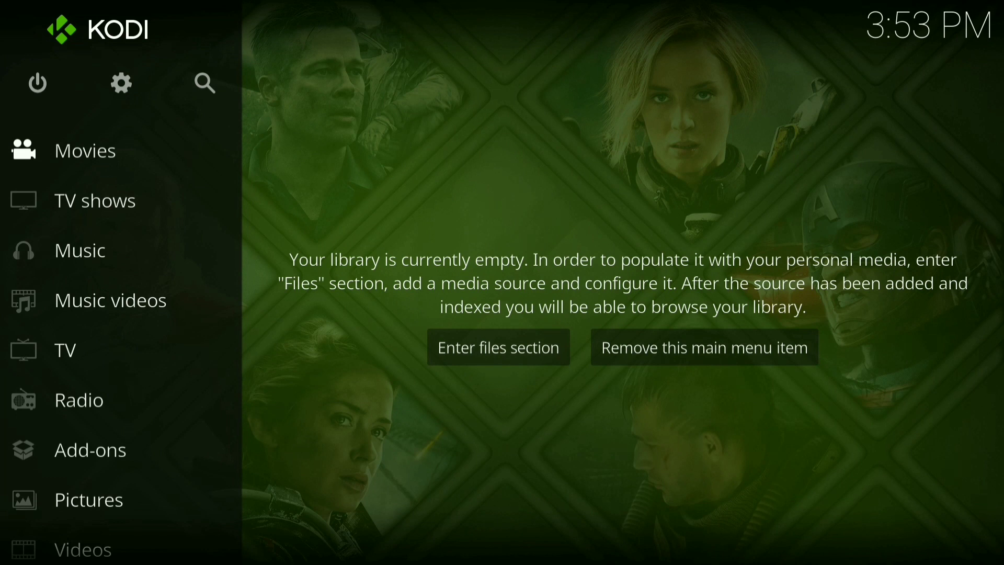
{"action": "mouse_move", "coordinate": [121, 84]}
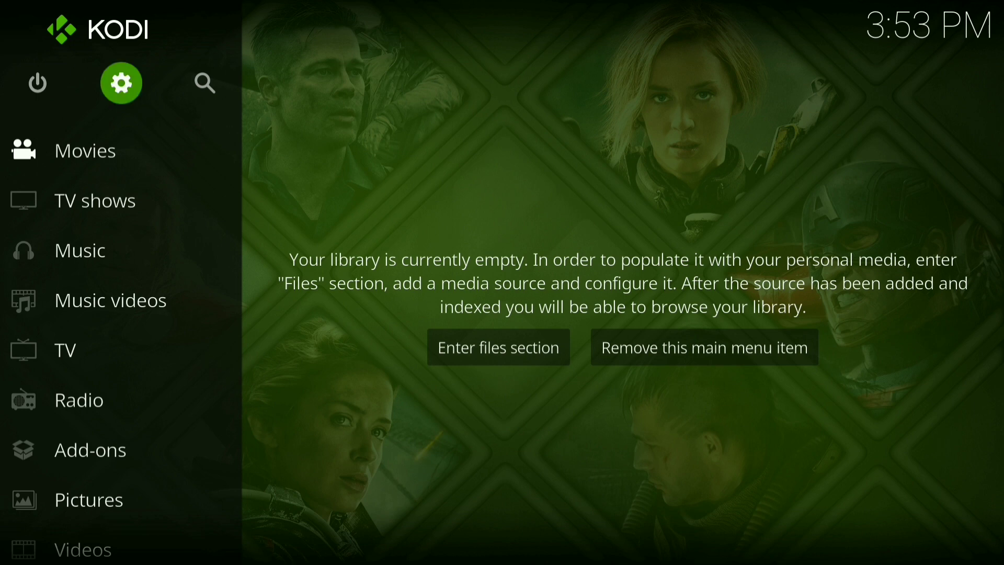
Step: Open Kodi settings and return from System Display to the settings overview
{"action": "left_click", "coordinate": [121, 83]}
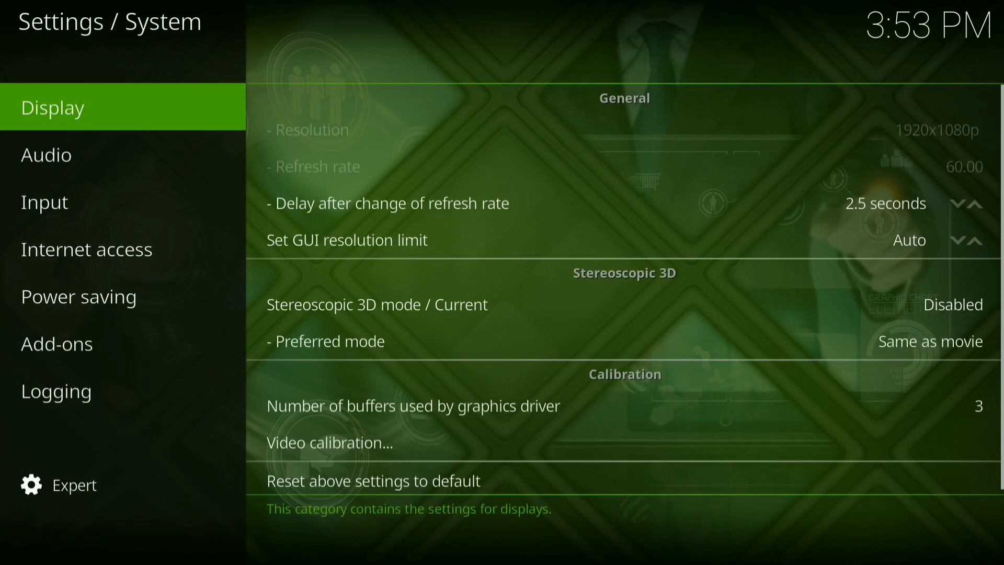
{"action": "left_click", "coordinate": [57, 344]}
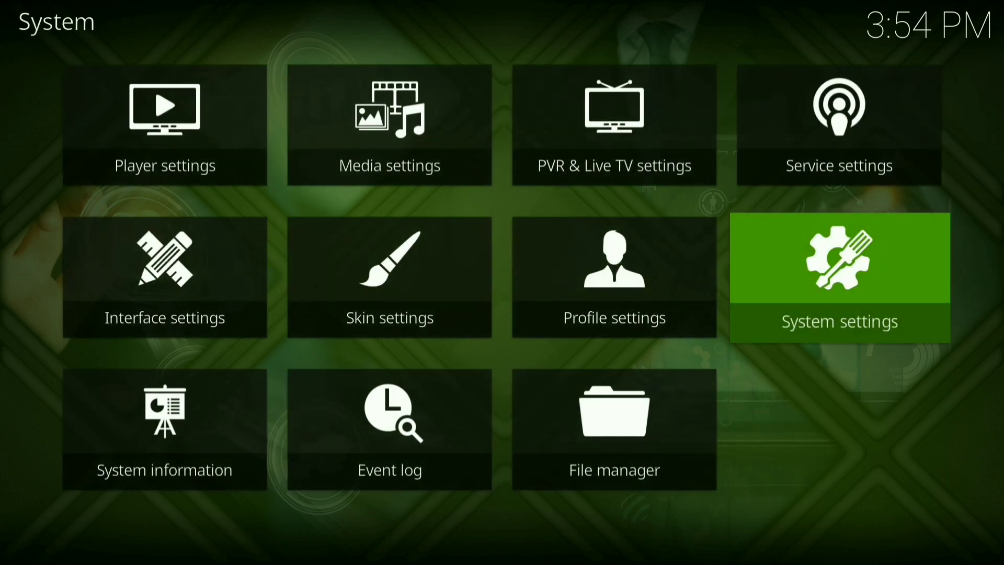
{"action": "left_click", "coordinate": [613, 428]}
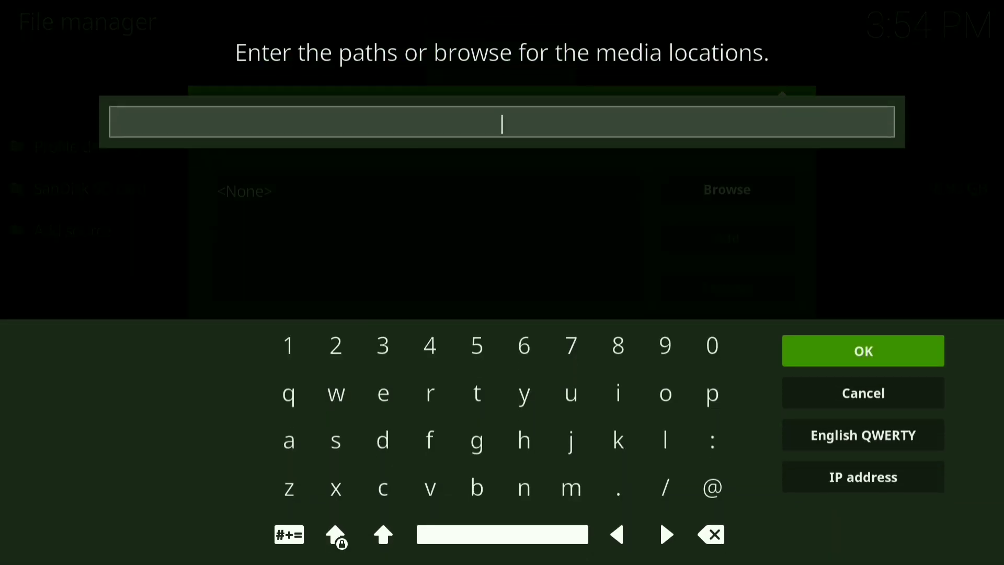
{"action": "left_click", "coordinate": [476, 393]}
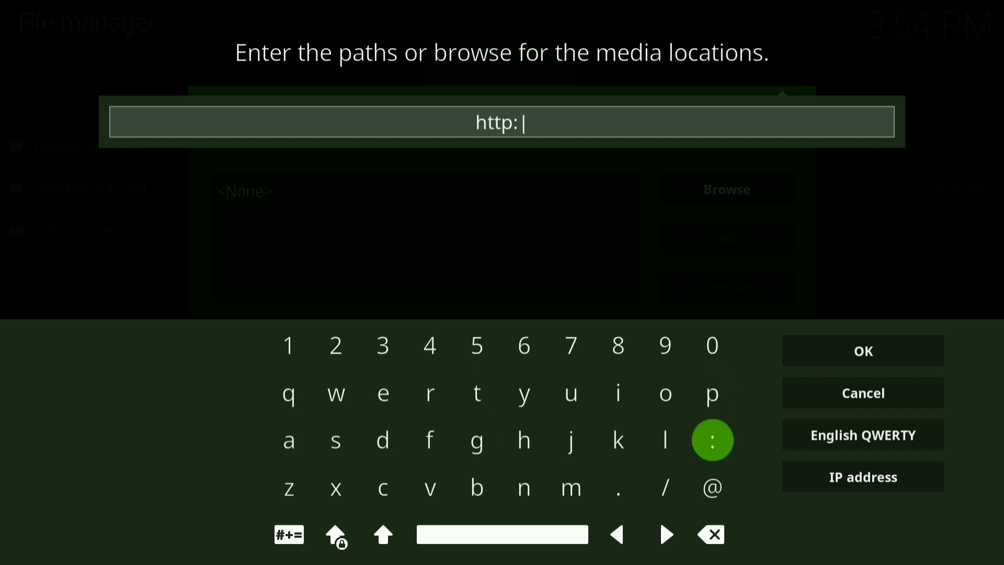
{"action": "left_click", "coordinate": [665, 488]}
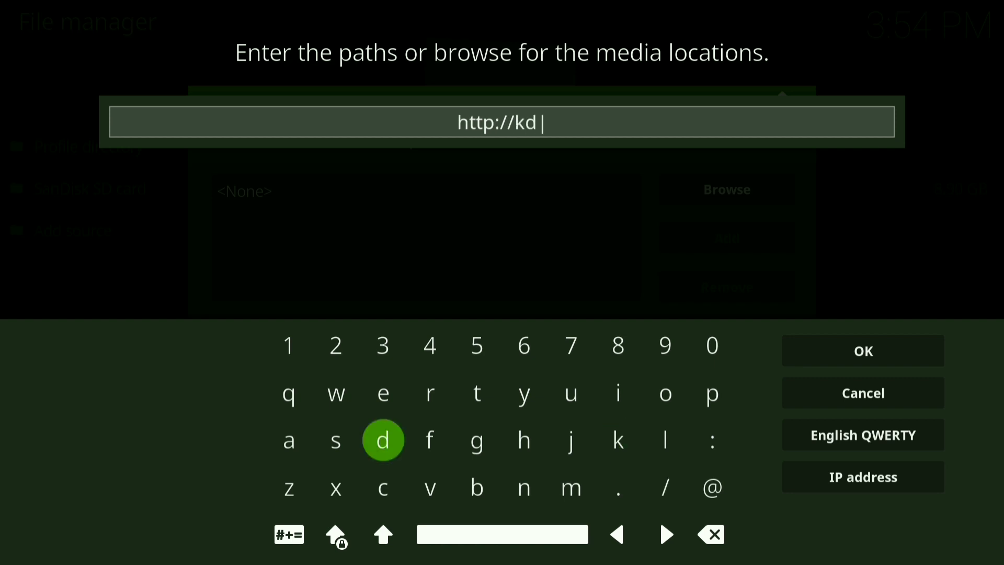
{"action": "left_click", "coordinate": [664, 439]}
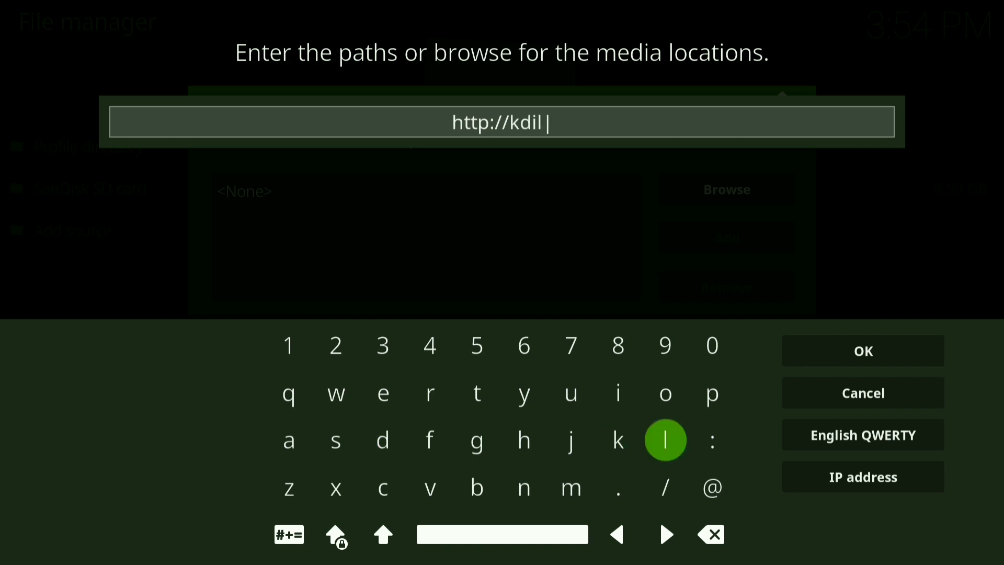
{"action": "left_click", "coordinate": [382, 488]}
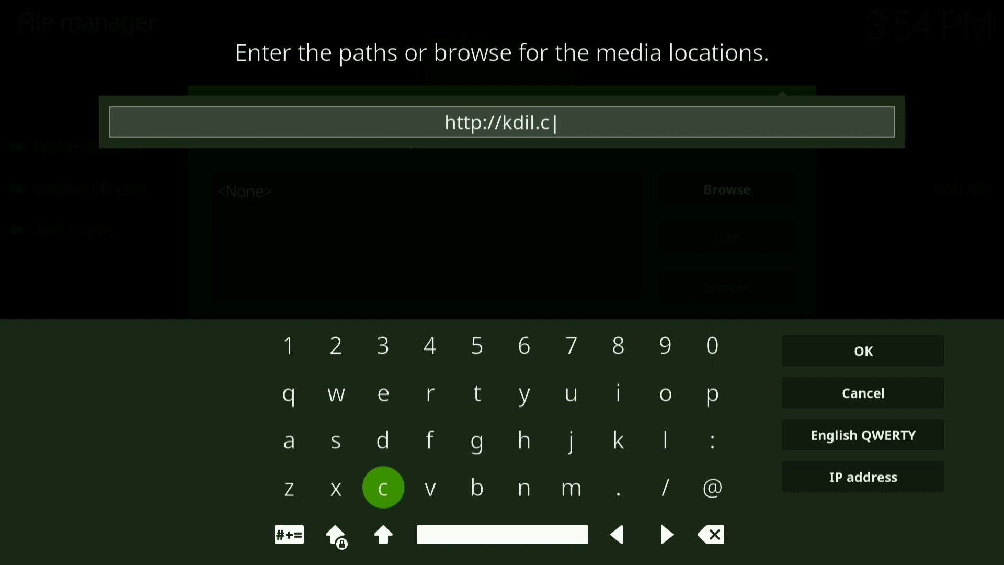
{"action": "left_click", "coordinate": [430, 393]}
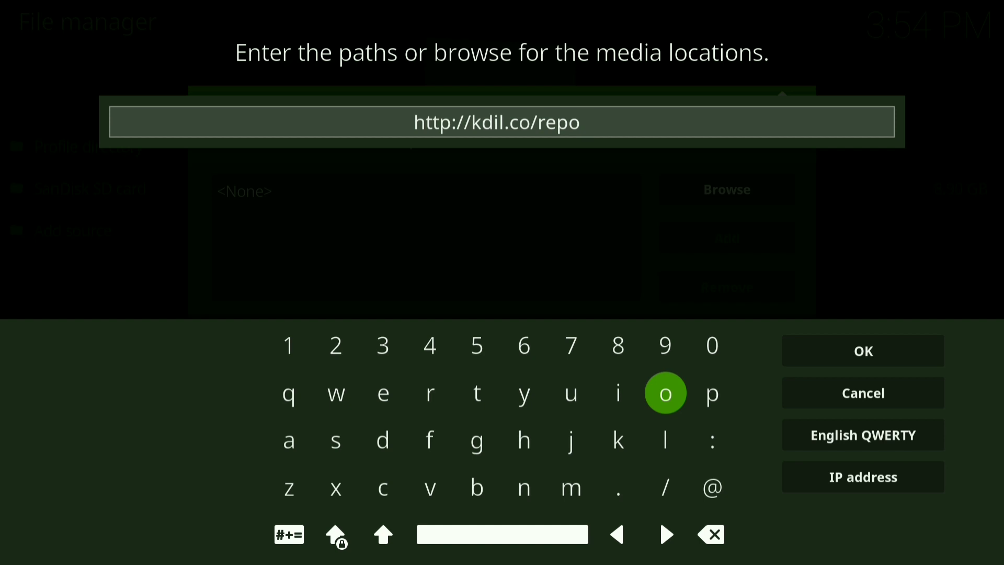
{"action": "left_click", "coordinate": [862, 350]}
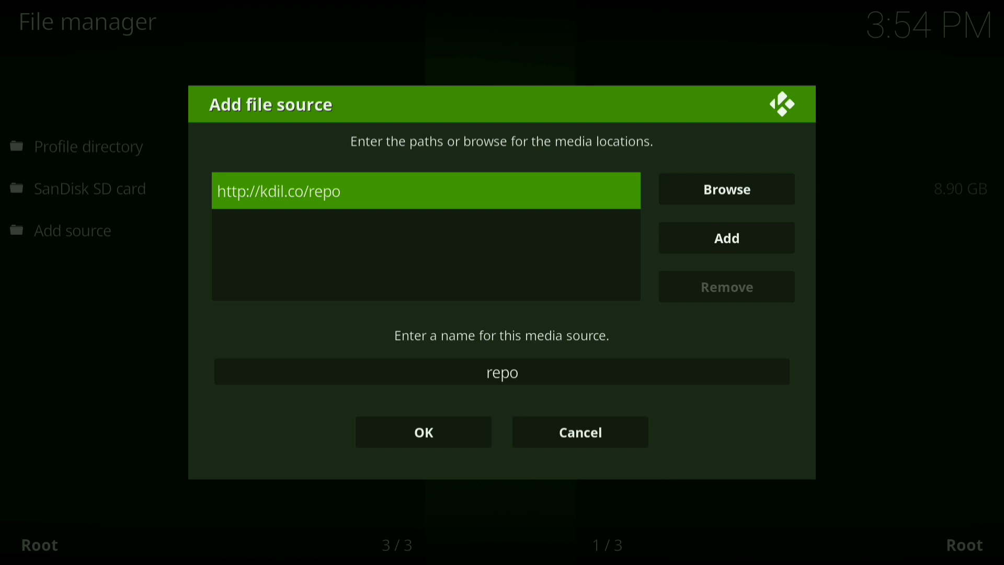
Step: Rename the source from 'repo' to 'kodil' and save the file source
{"action": "left_click", "coordinate": [501, 371]}
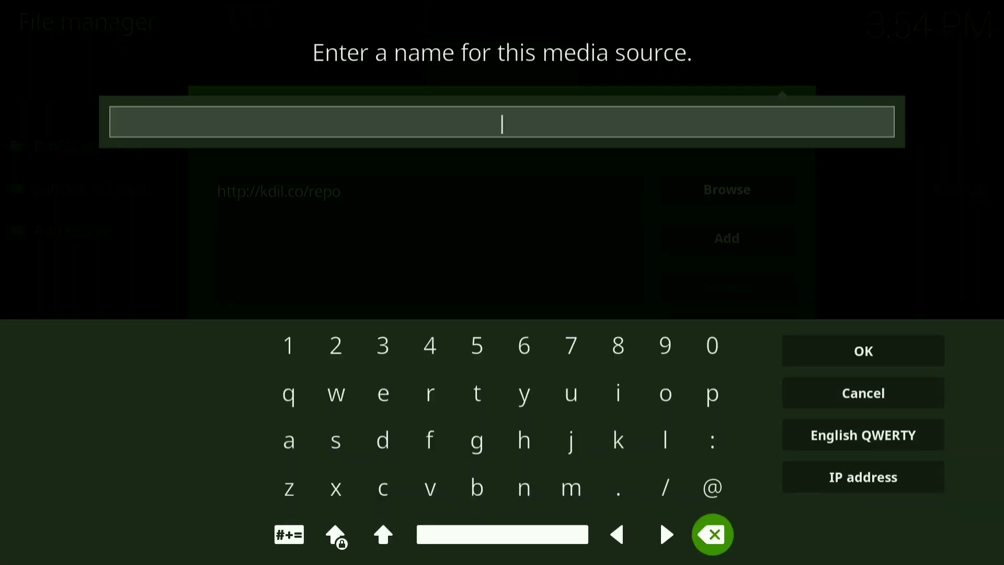
{"action": "left_click", "coordinate": [665, 393]}
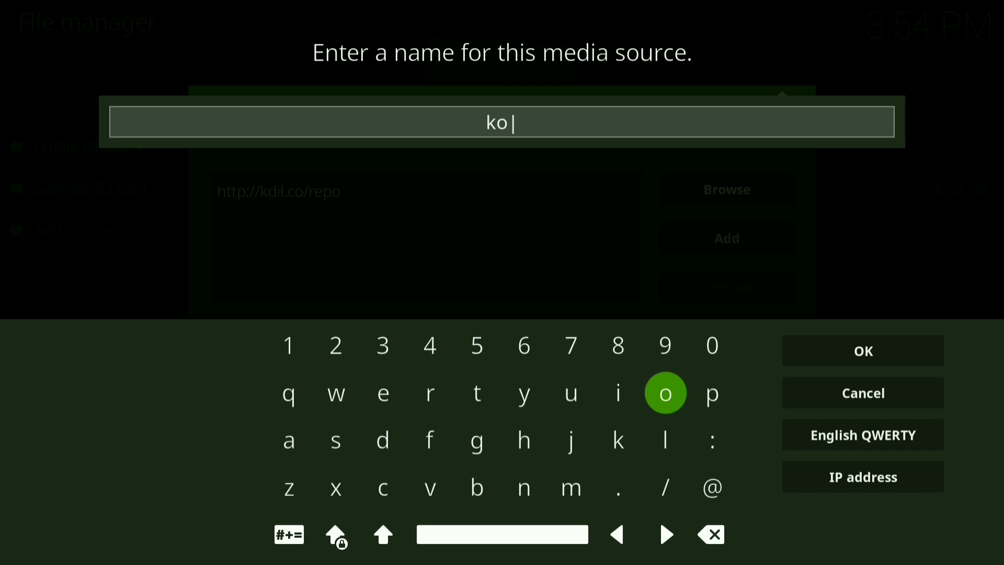
{"action": "left_click", "coordinate": [665, 440]}
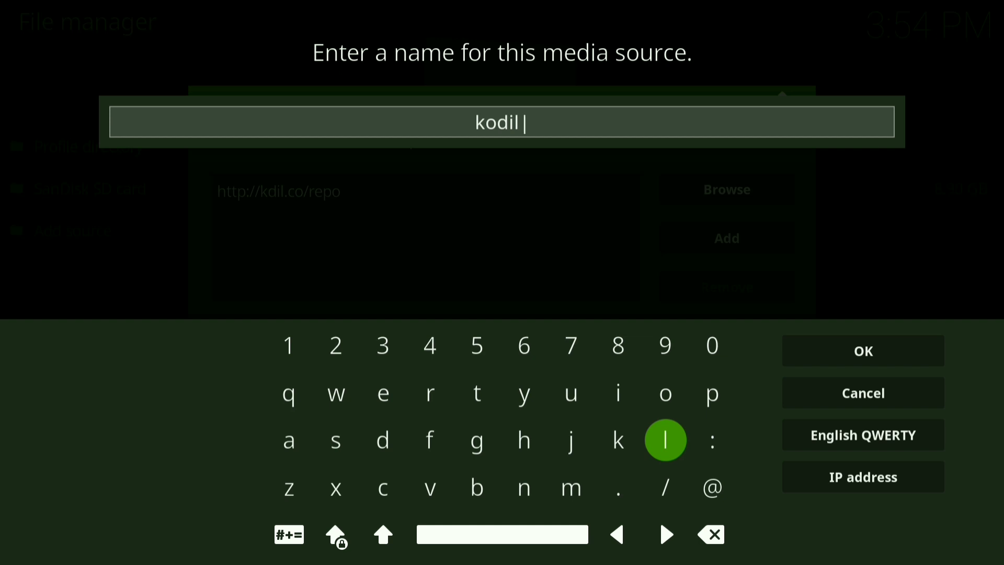
{"action": "left_click", "coordinate": [863, 350]}
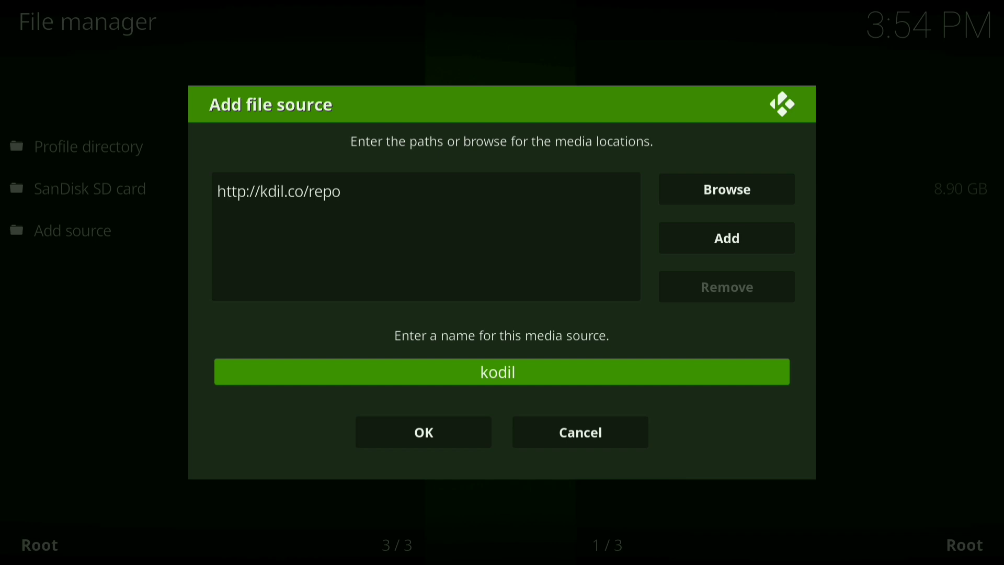
{"action": "left_click", "coordinate": [501, 371]}
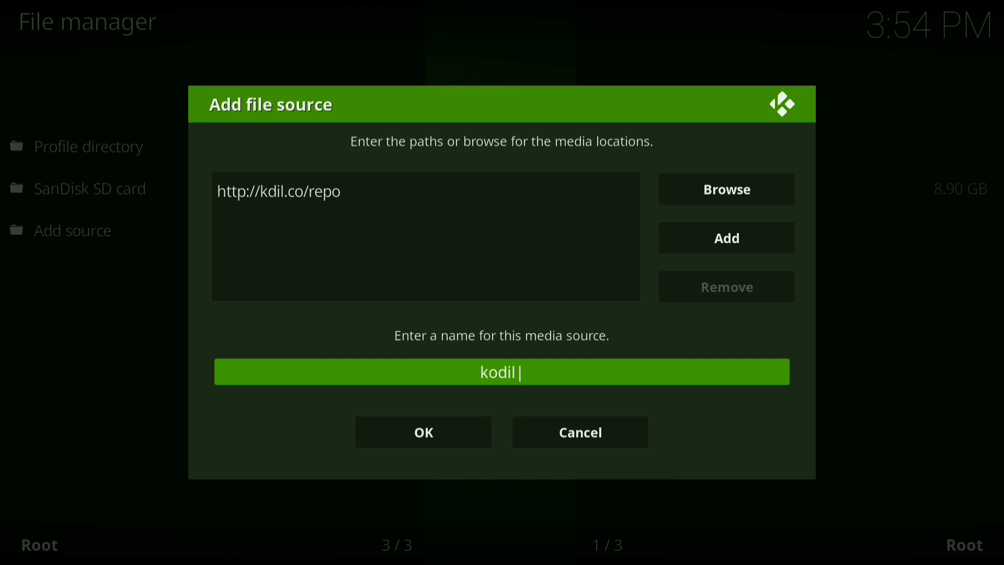
{"action": "left_click", "coordinate": [423, 431]}
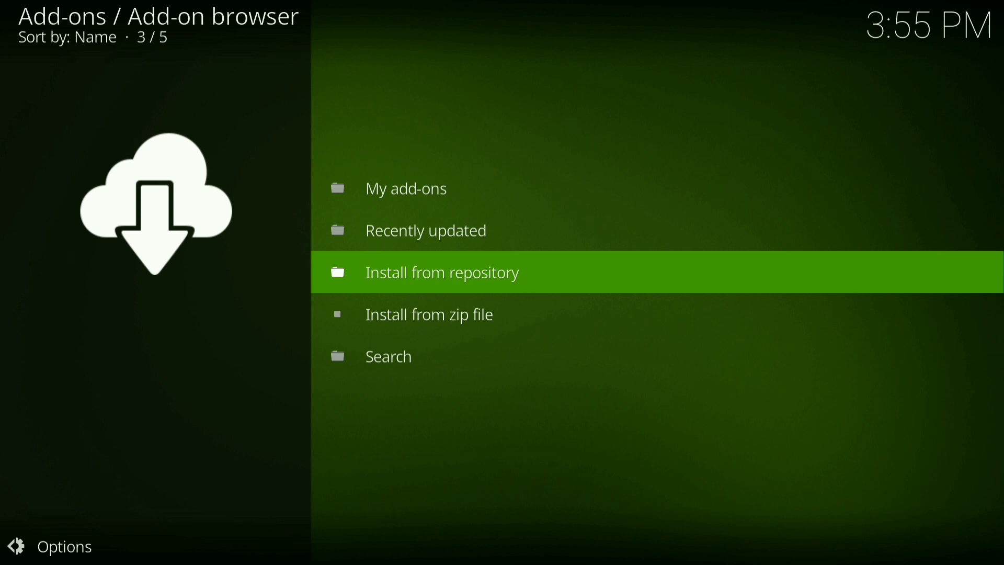
Step: Install the repository zip from the kodil source via Install from zip file
{"action": "key", "text": "Down"}
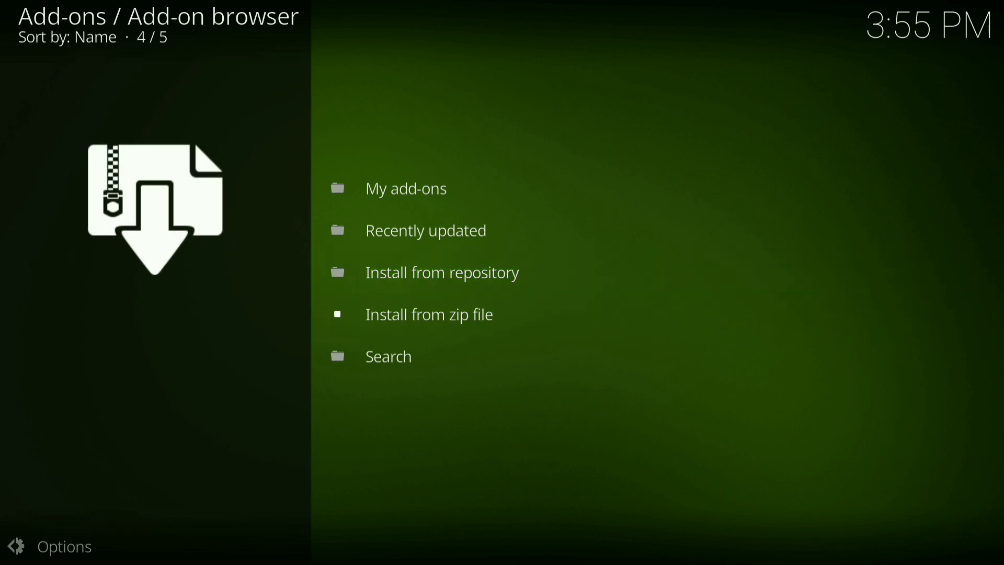
{"action": "left_click", "coordinate": [429, 314]}
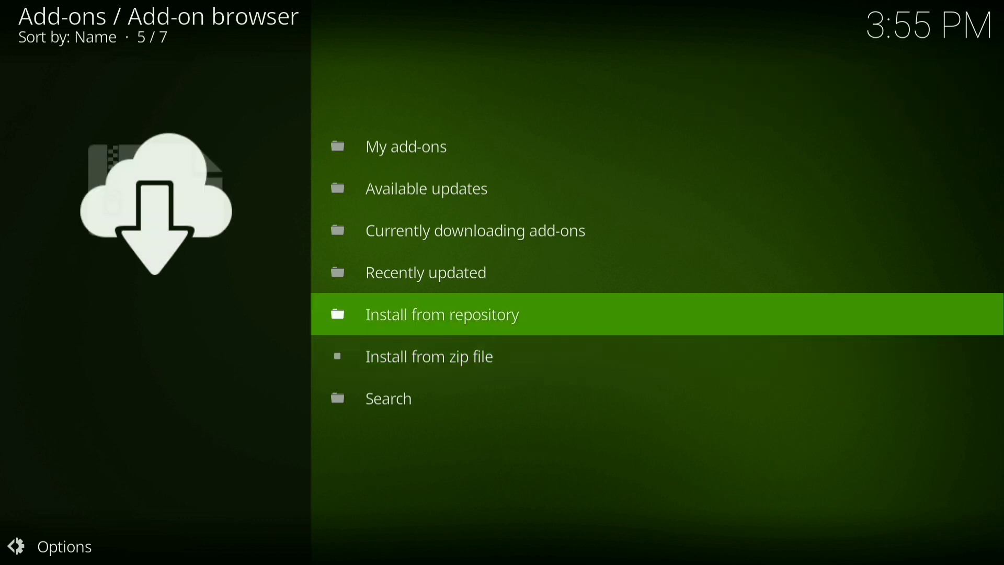
Step: Browse Install from repository to Kodil Repository's Video add-ons list
{"action": "left_click", "coordinate": [442, 314]}
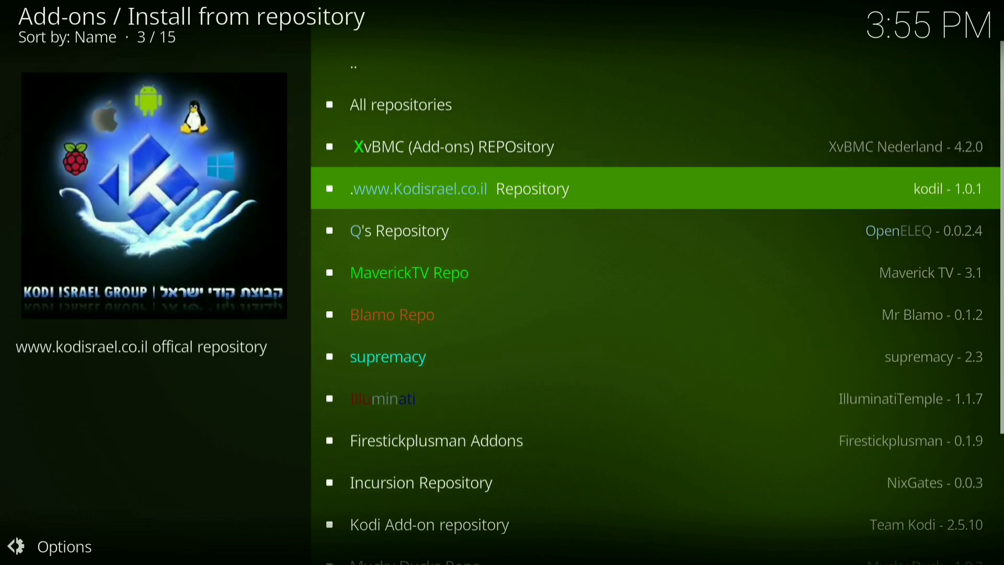
{"action": "scroll", "scroll_direction": "down", "scroll_amount": 3}
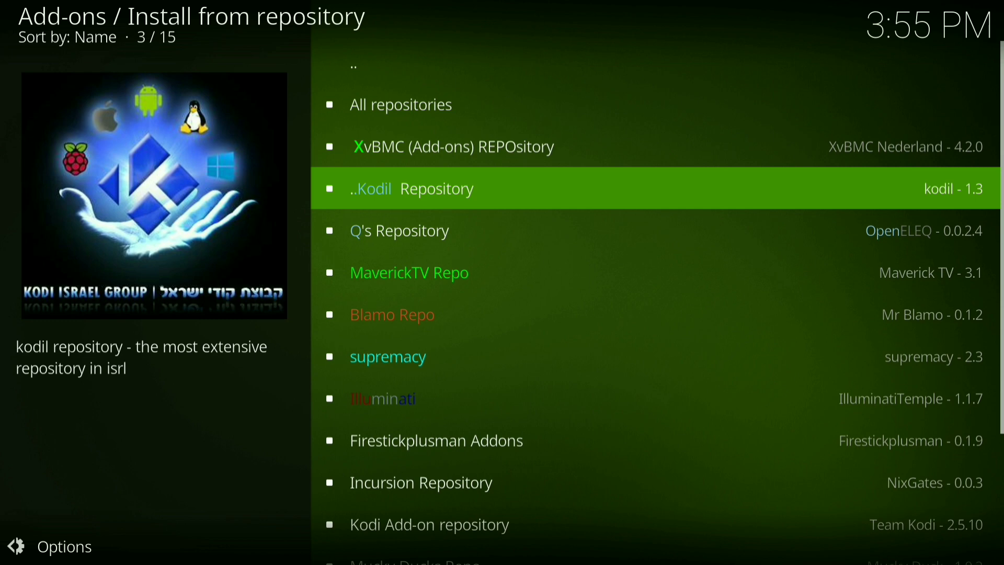
{"action": "left_click", "coordinate": [412, 188]}
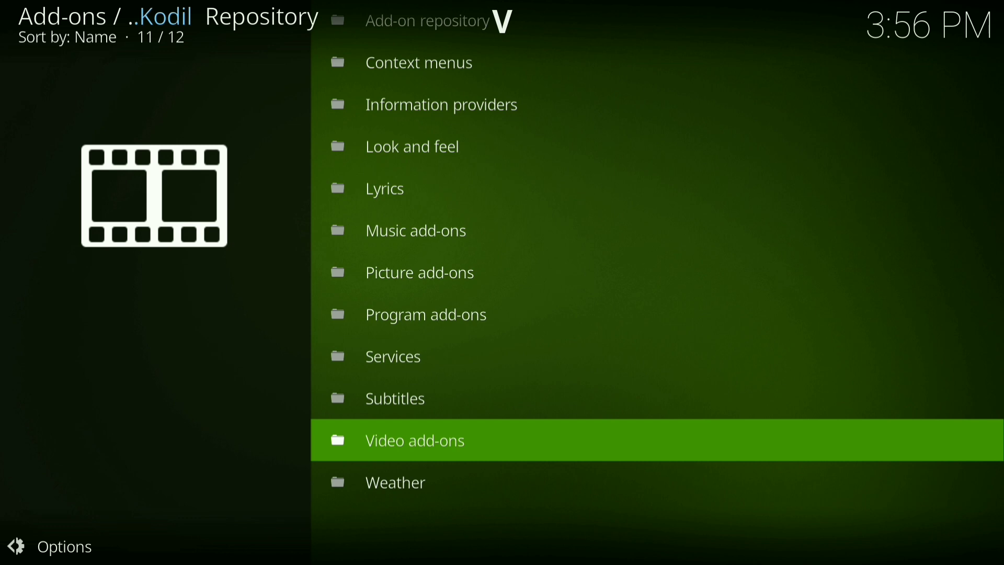
{"action": "left_click", "coordinate": [414, 441]}
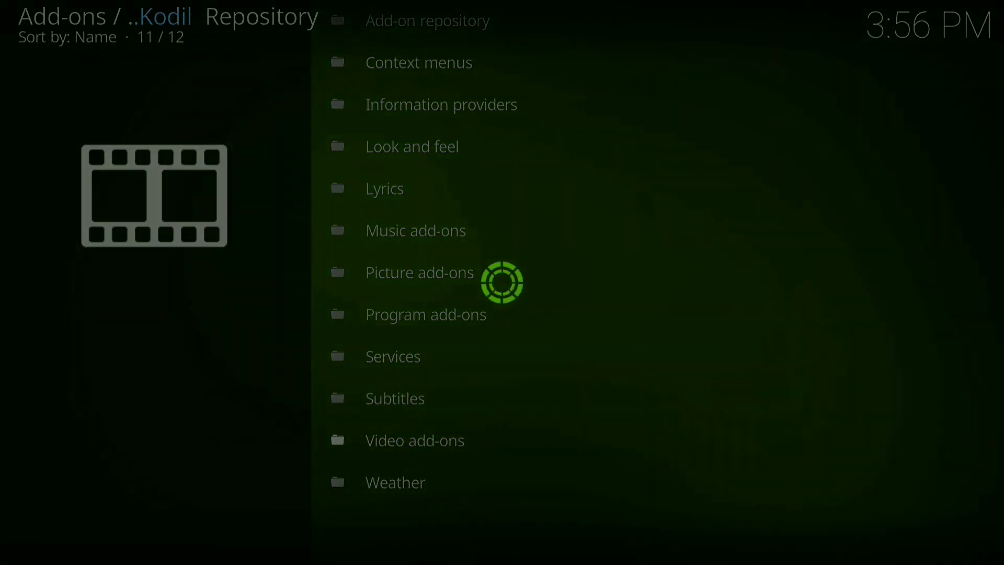
{"action": "left_click", "coordinate": [414, 440]}
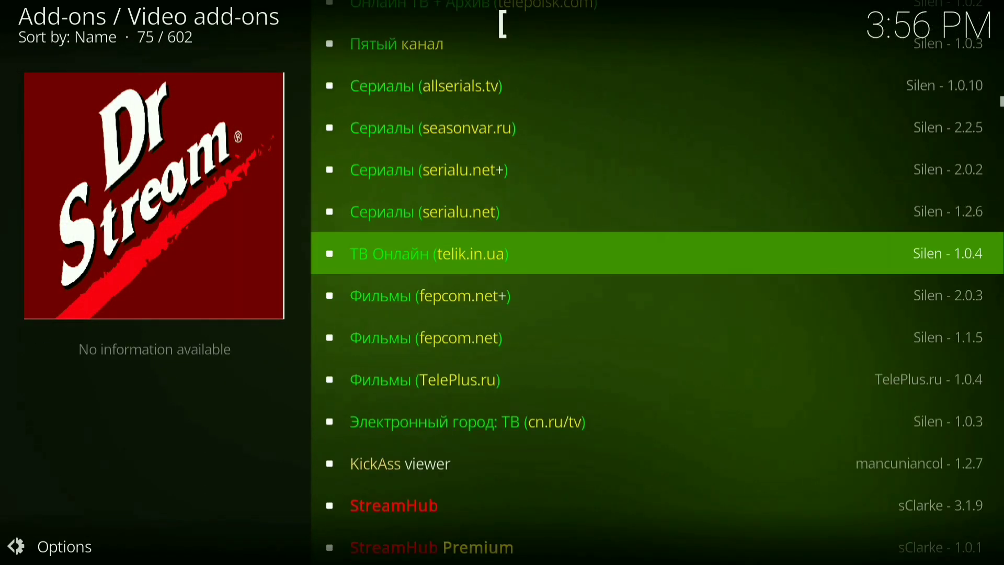
Step: Find Exodus in the Kodil Video add-ons list and install it
{"action": "scroll", "scroll_direction": "down", "scroll_amount": 3}
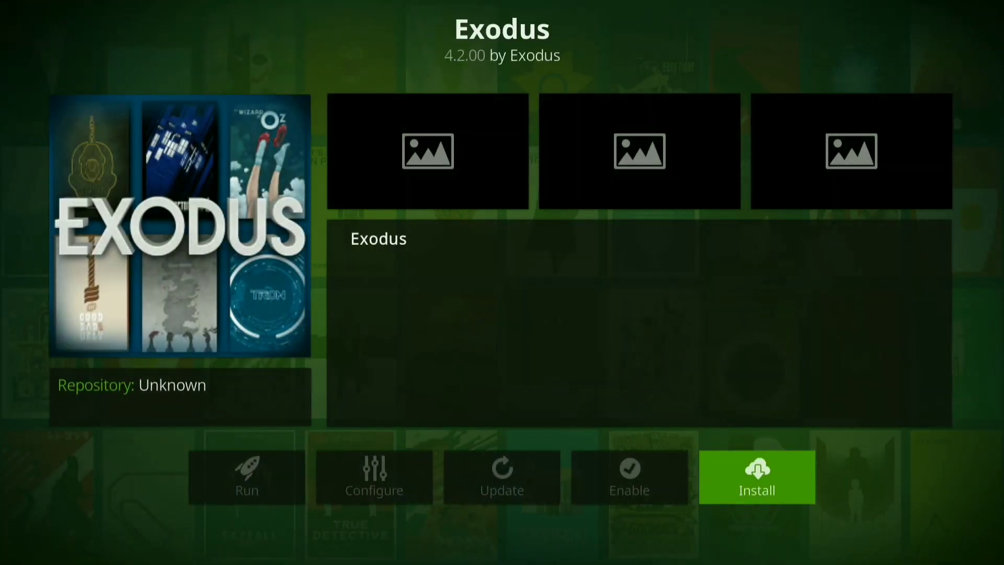
{"action": "left_click", "coordinate": [756, 476]}
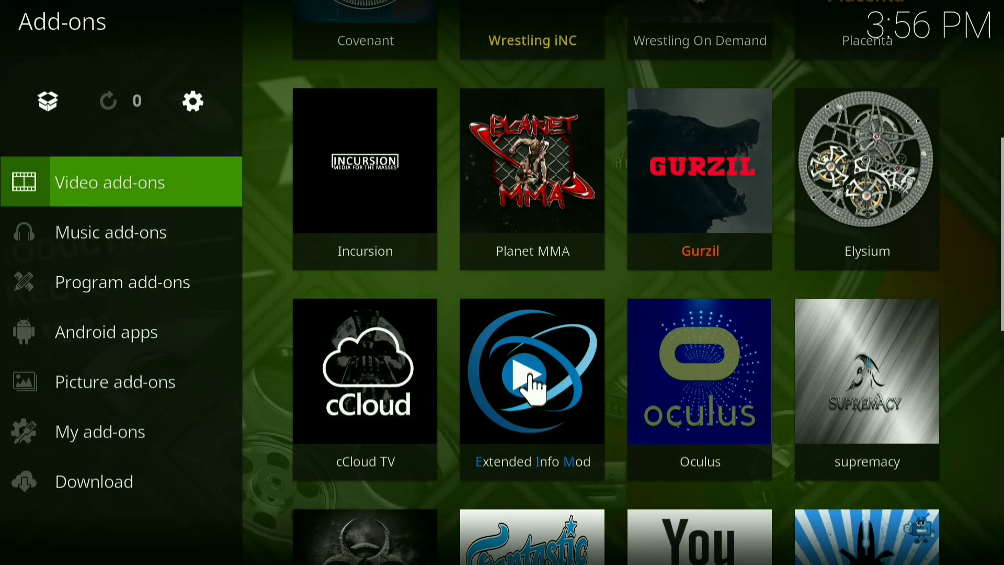
Step: Scroll the Video add-ons grid down to the Exodus tile
{"action": "scroll", "scroll_direction": "down", "scroll_amount": 3}
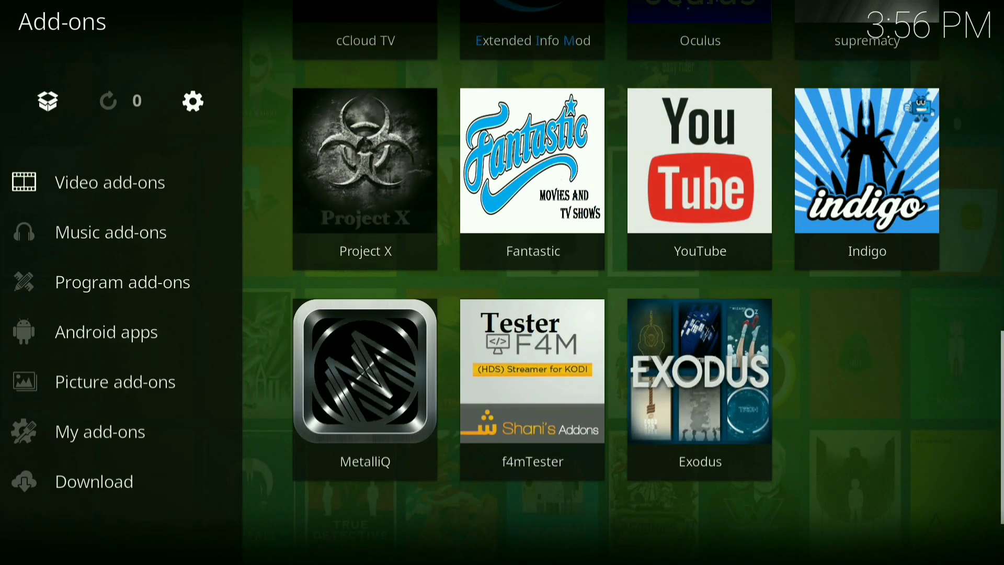